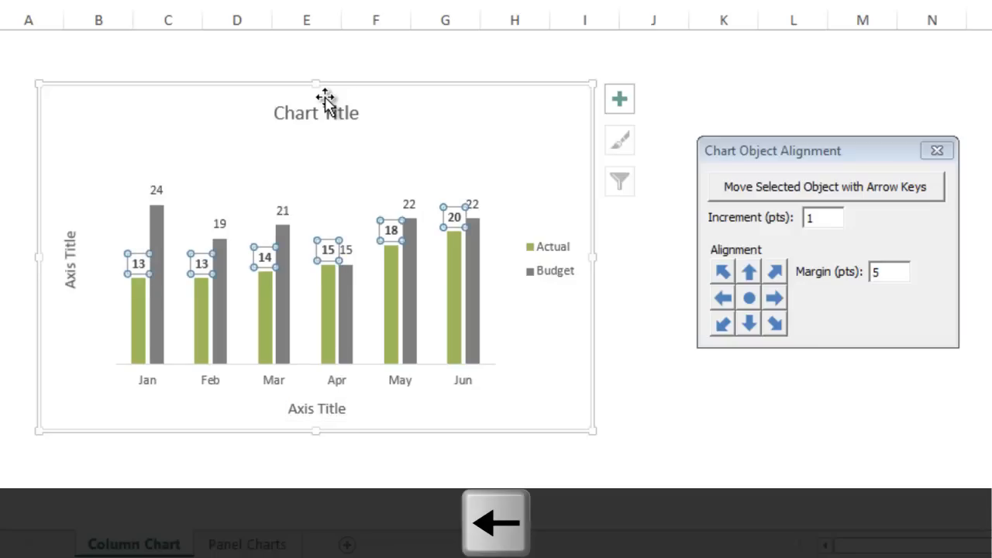
mouse_move(720, 198)
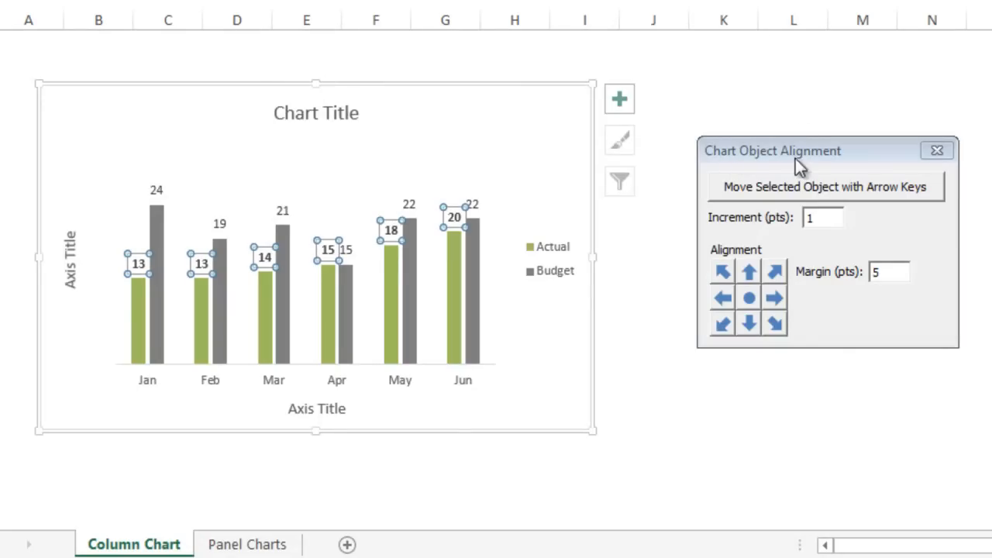
mouse_move(809, 154)
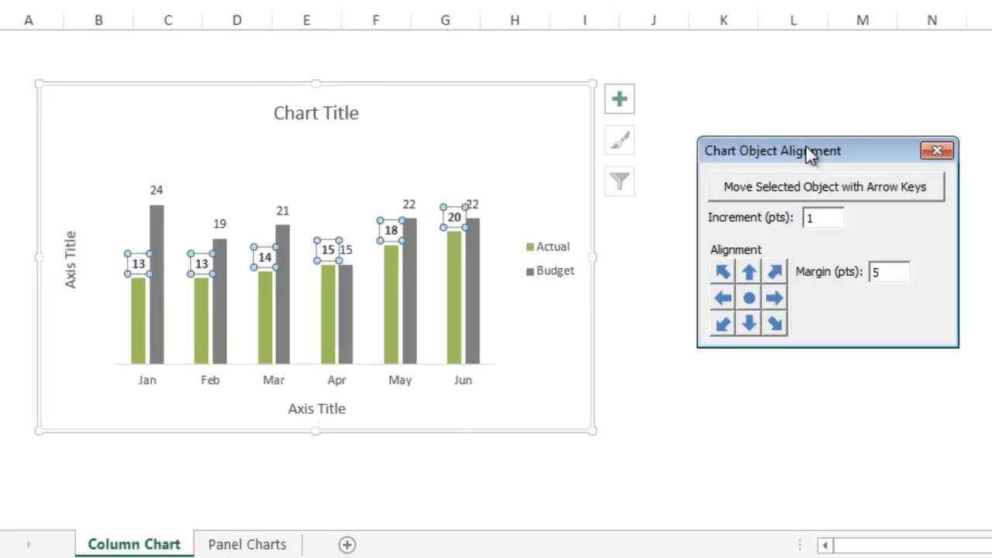
mouse_move(313, 114)
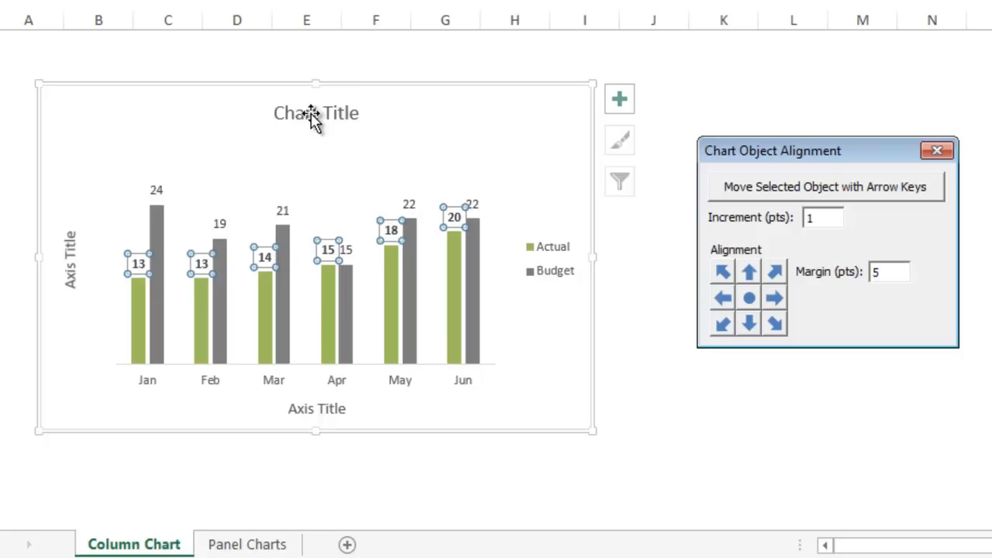
mouse_move(71, 287)
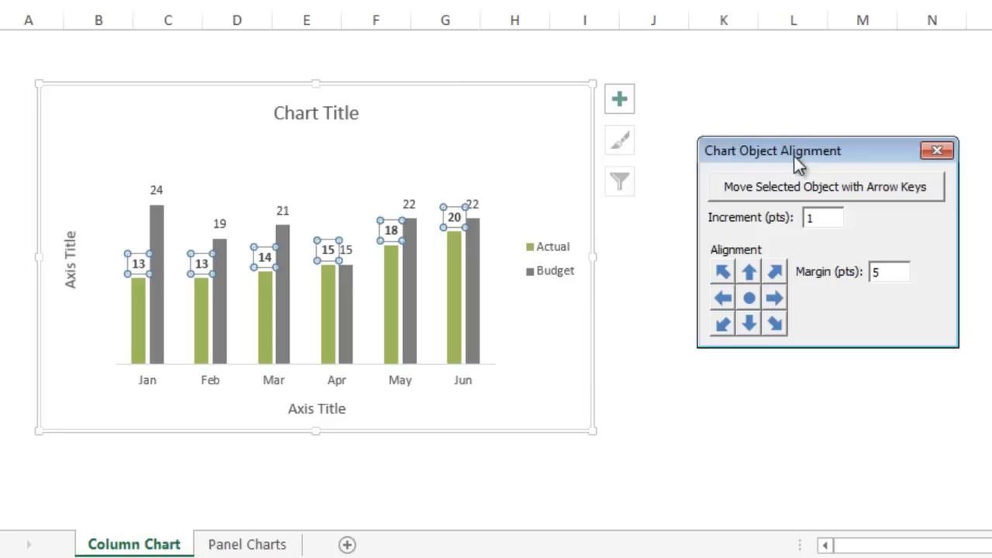
- Launch the Align Objects add-in from the Chart Tools Format ribbon
left_click(936, 150)
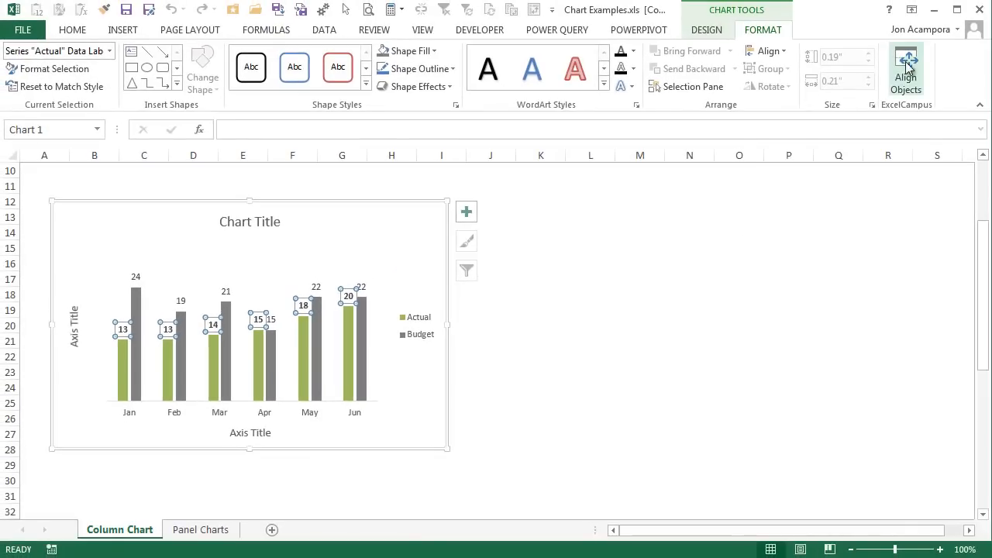
left_click(905, 66)
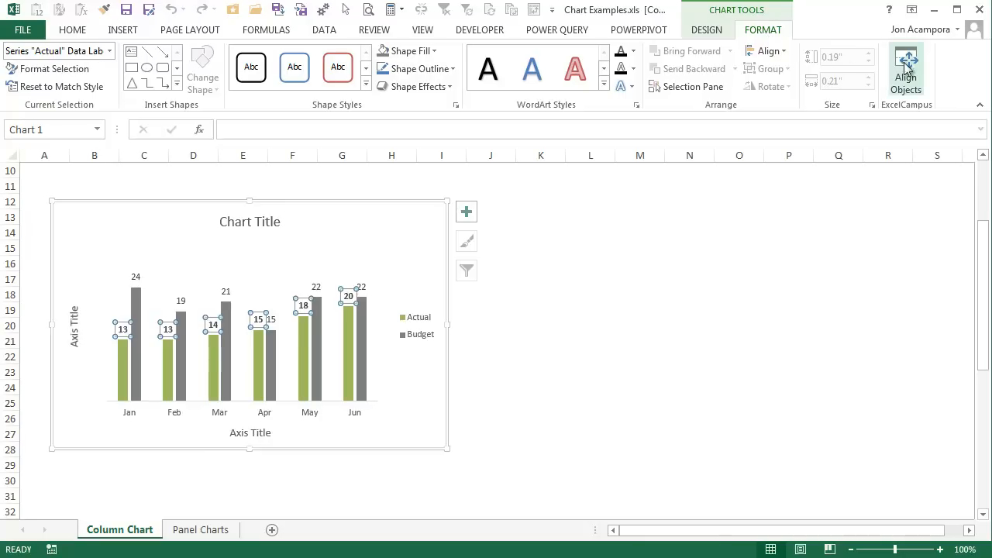
left_click(906, 70)
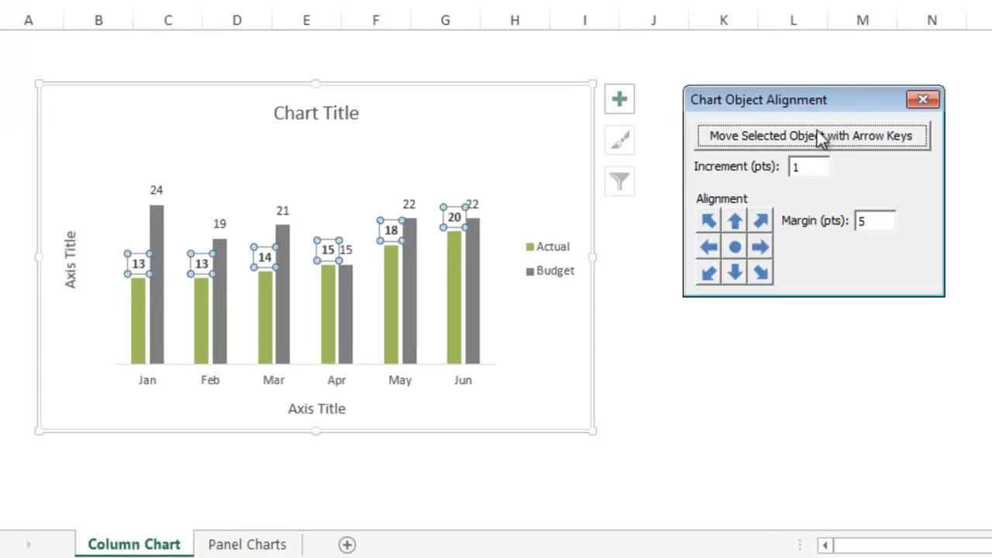
- Switch on 'Move Selected Object with Arrow Keys' and select the Chart Title
left_click(810, 136)
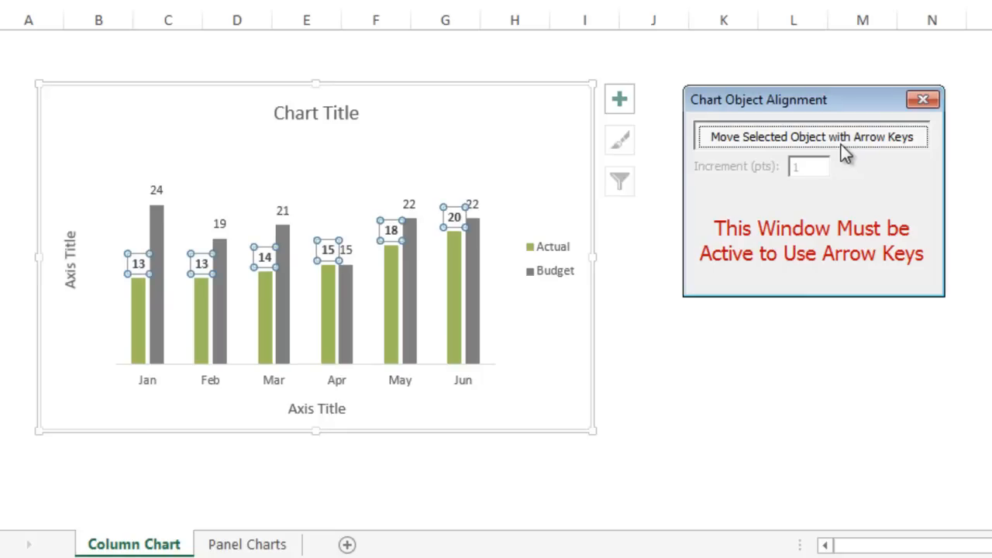
mouse_move(597, 148)
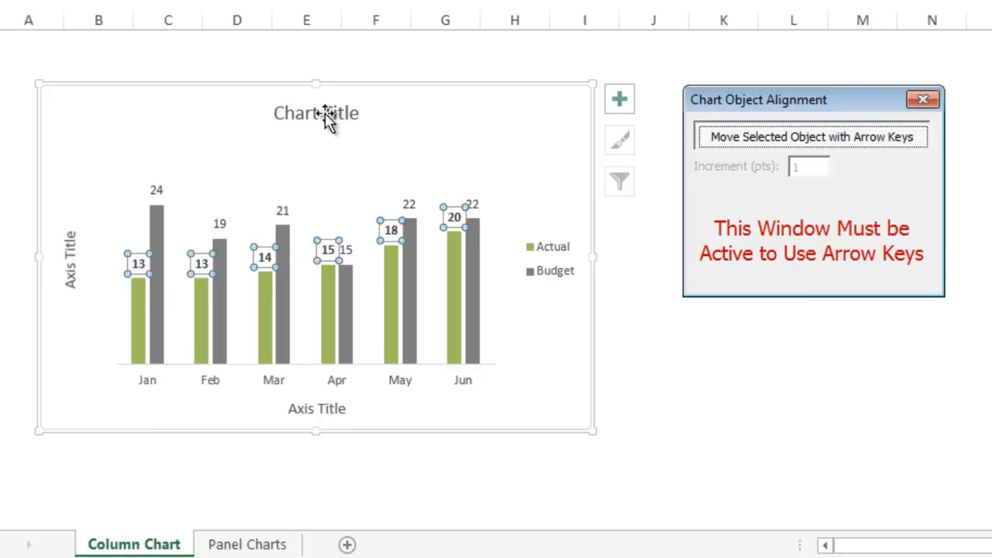
left_click(317, 112)
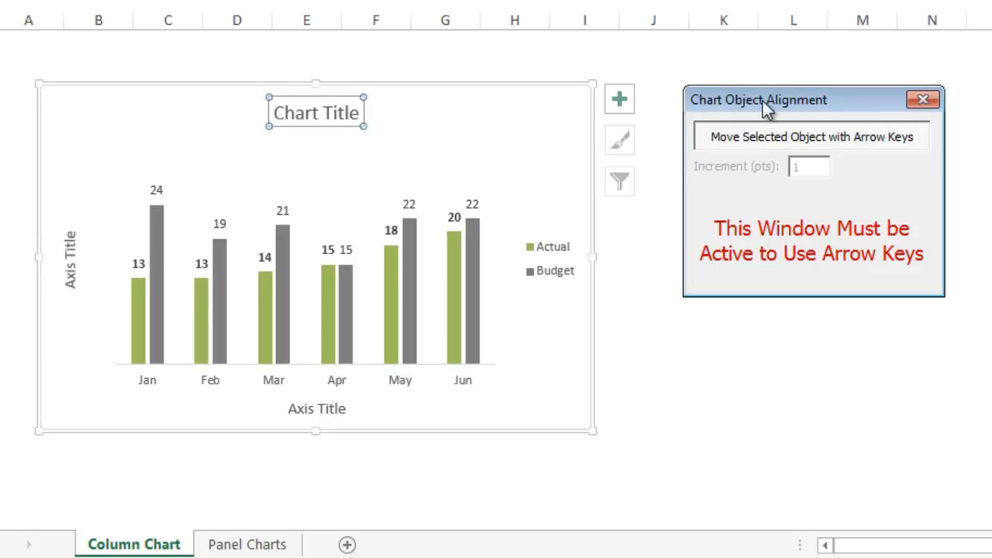
- Nudge the chart title left with arrow keys, then select the Budget data labels
key("Left")
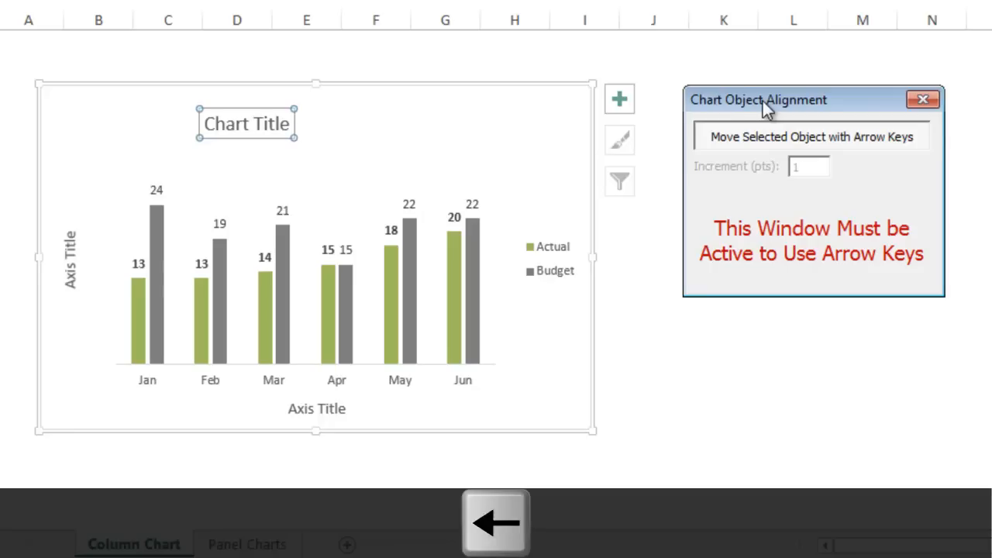
key("right")
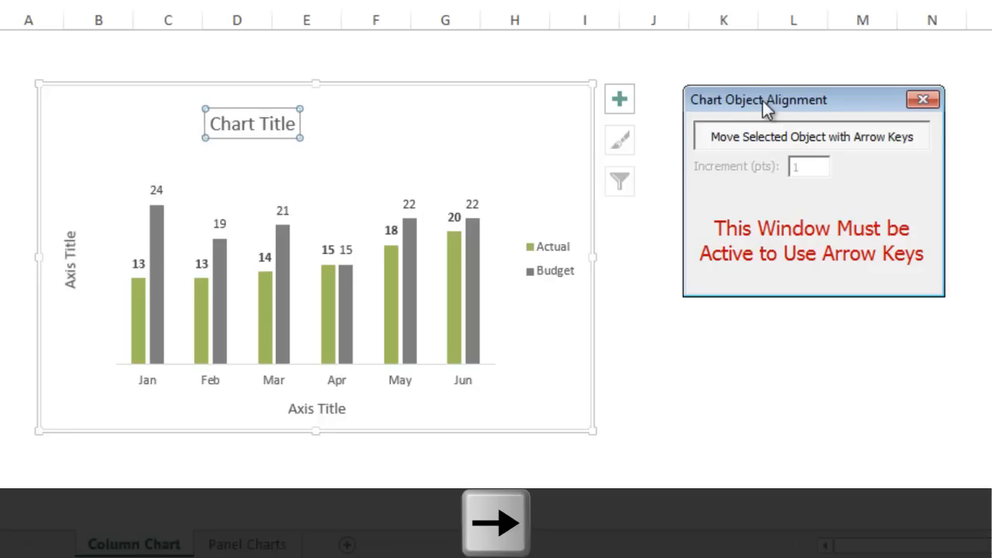
mouse_move(592, 297)
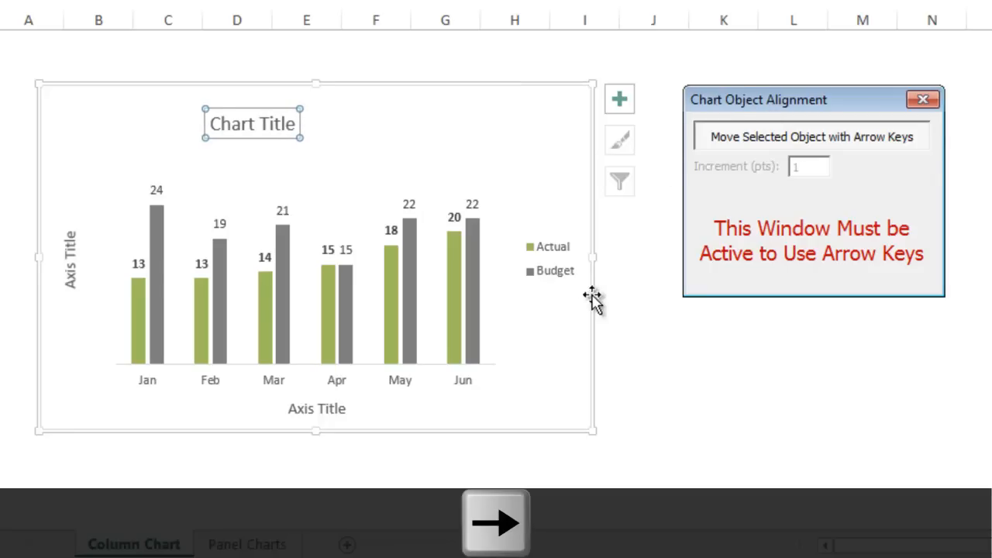
left_click(551, 257)
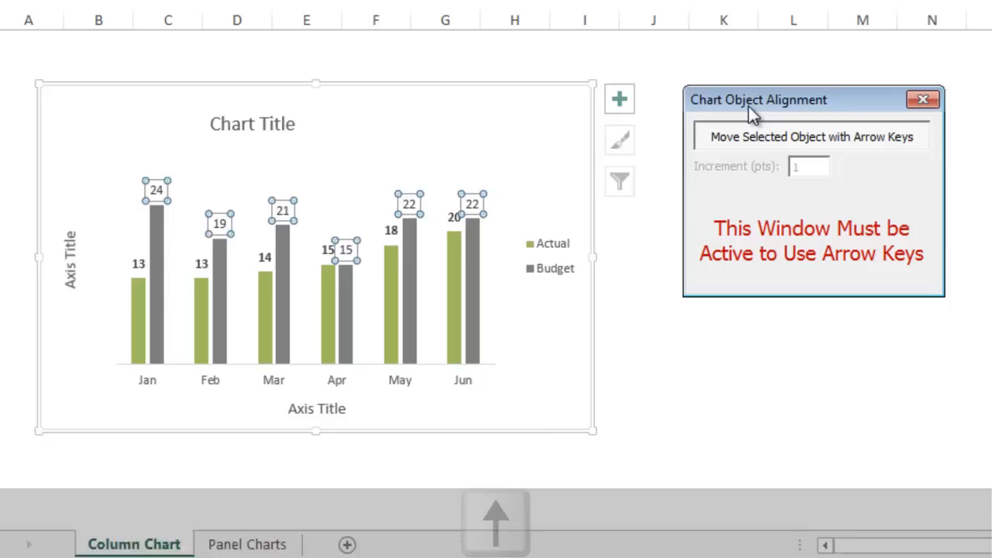
- Raise the Budget labels above the columns until leader lines show, then exit nudging mode
key("up")
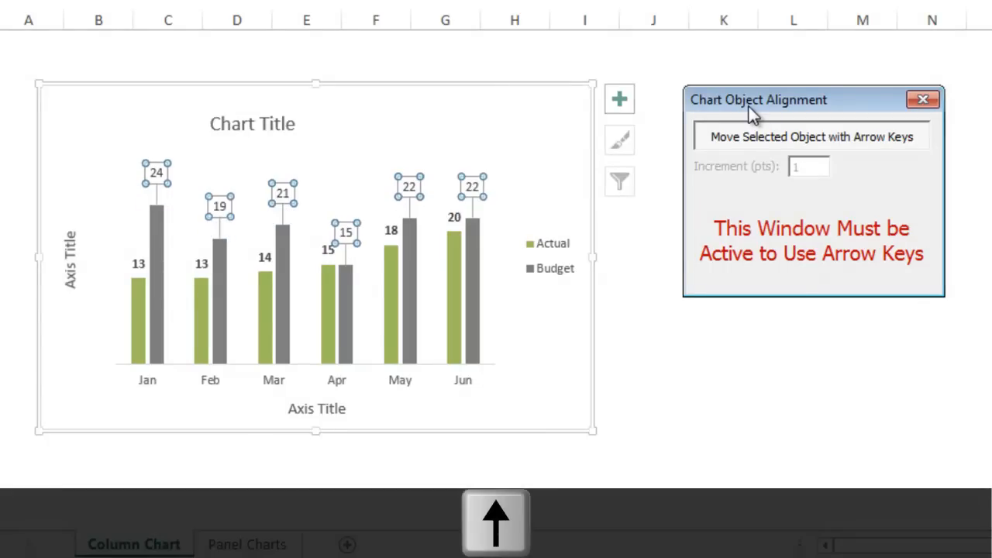
key("down")
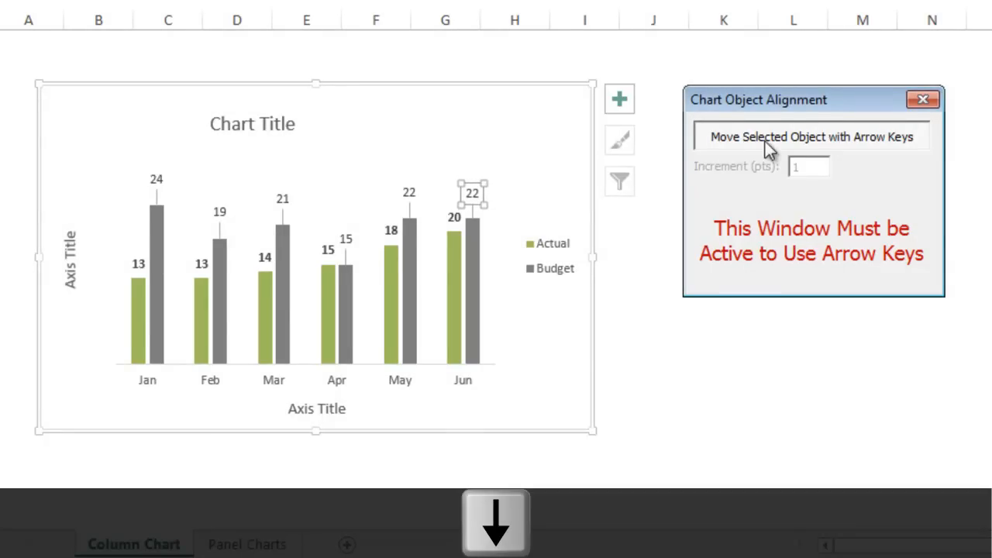
left_click(810, 136)
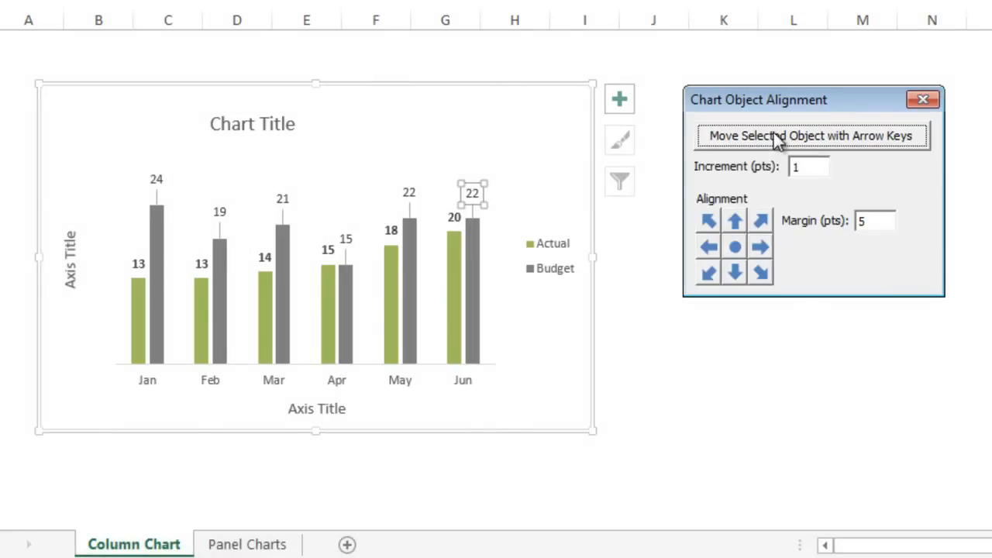
mouse_move(772, 186)
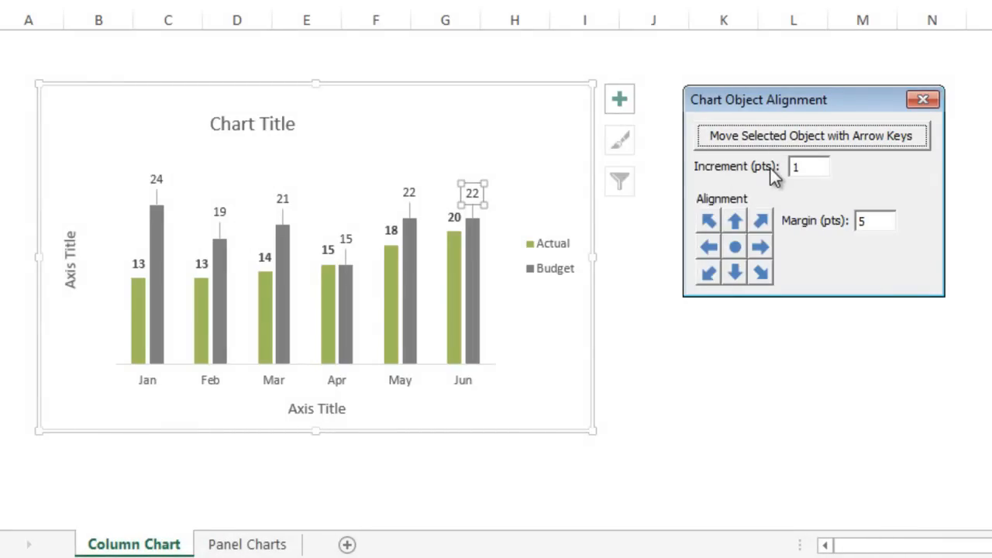
- Set Increment (pts) to 5, nudge the title toward the upper left, then exit nudging mode
left_click(809, 168)
type("5")
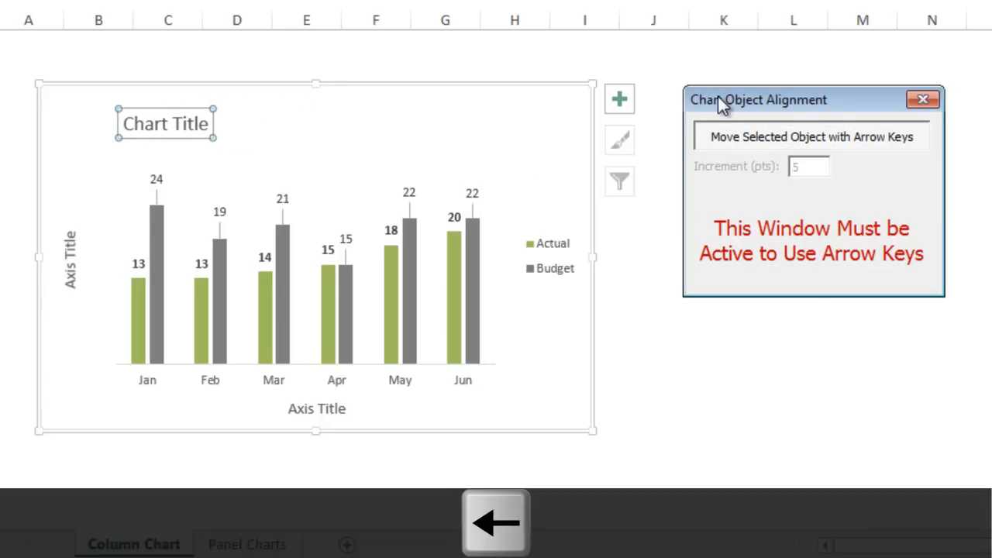
key("Right")
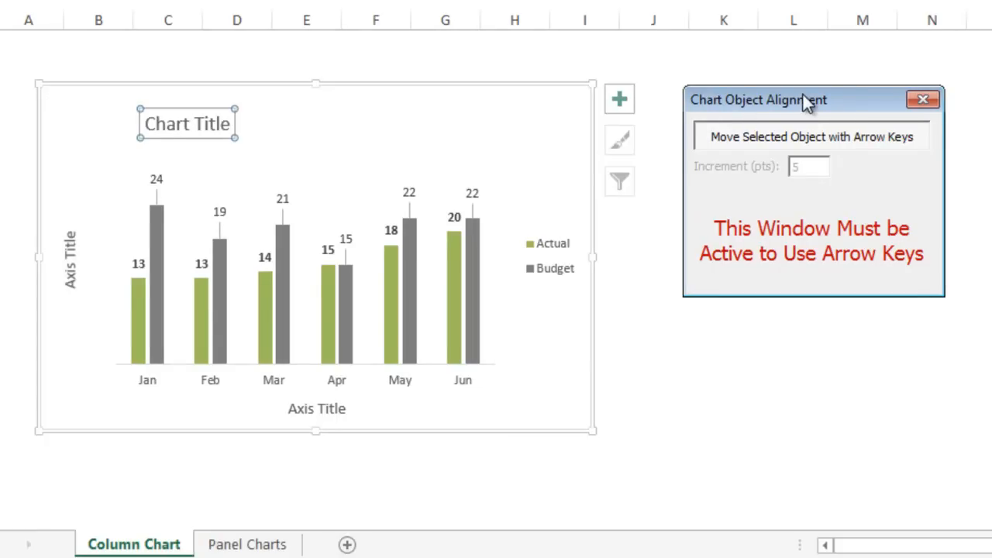
mouse_move(806, 93)
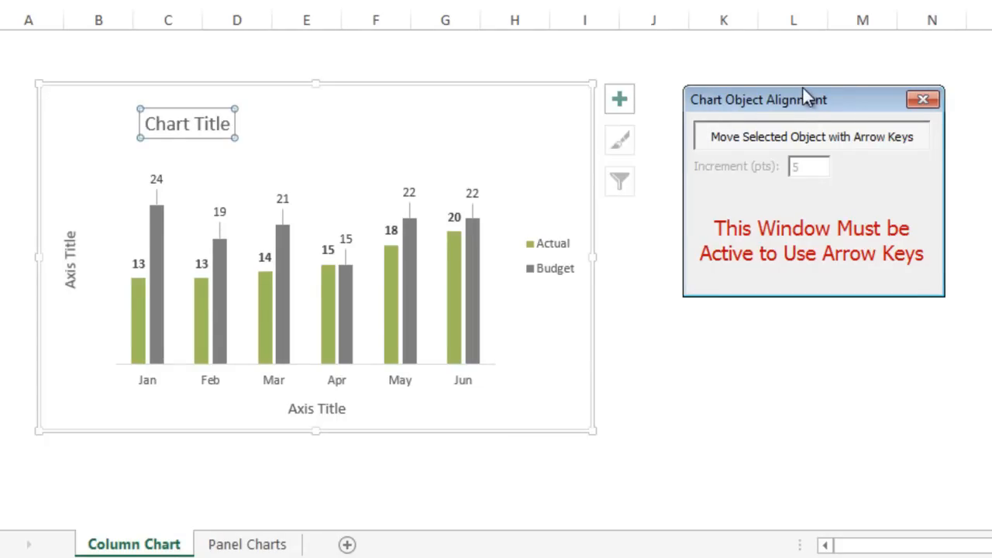
left_click(812, 137)
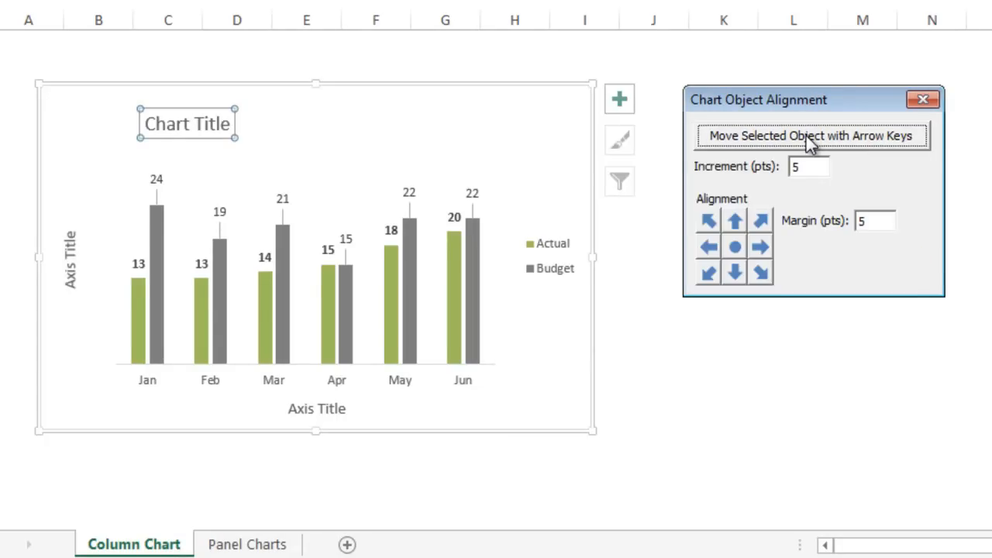
mouse_move(776, 186)
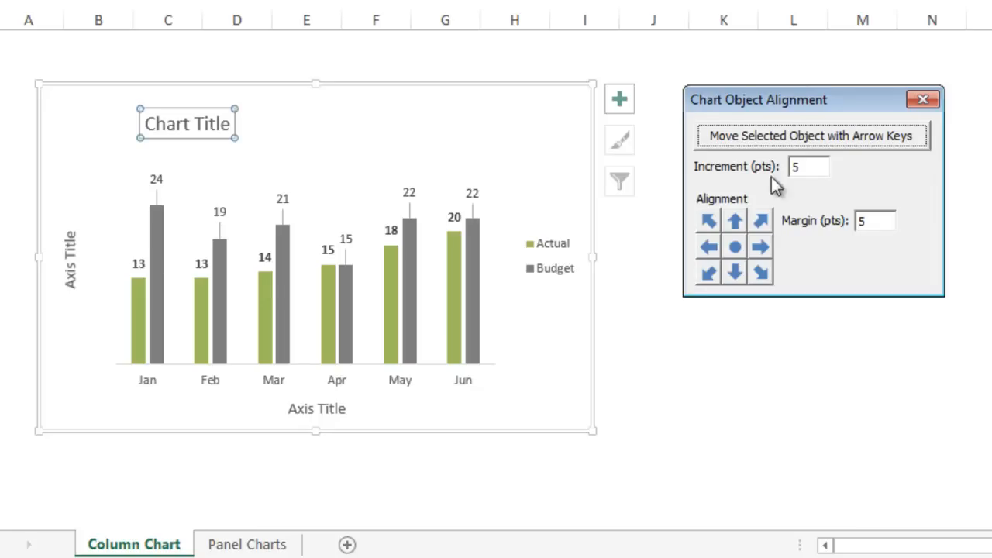
mouse_move(767, 229)
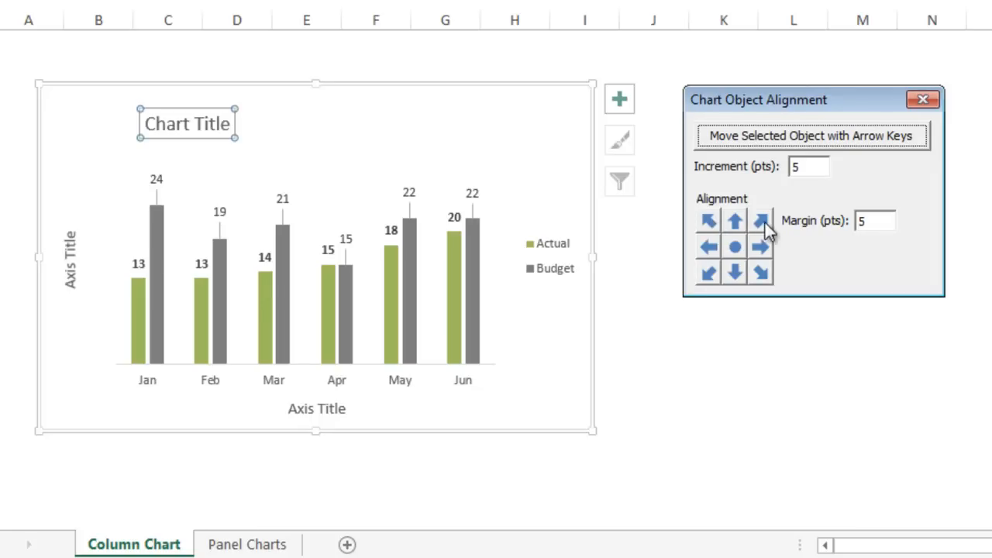
mouse_move(765, 231)
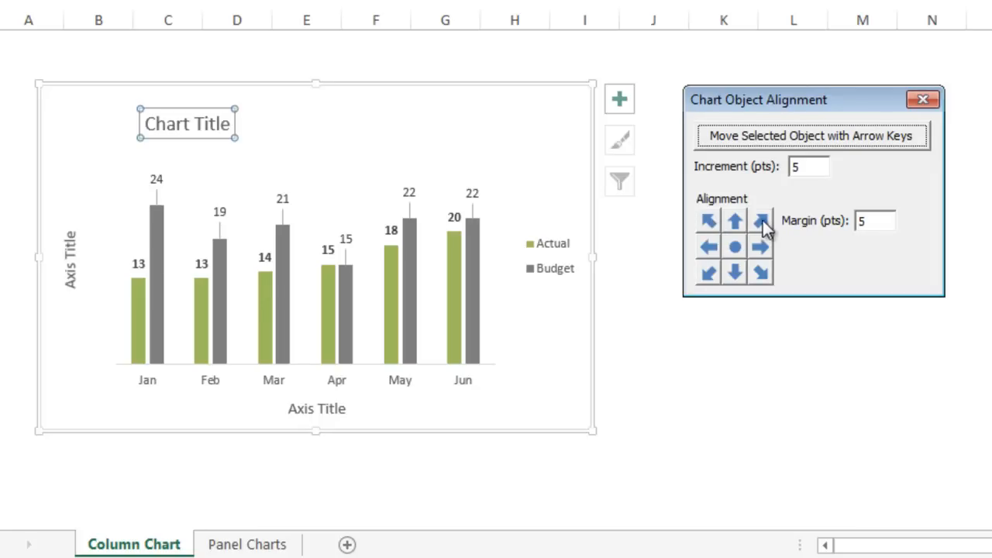
mouse_move(214, 109)
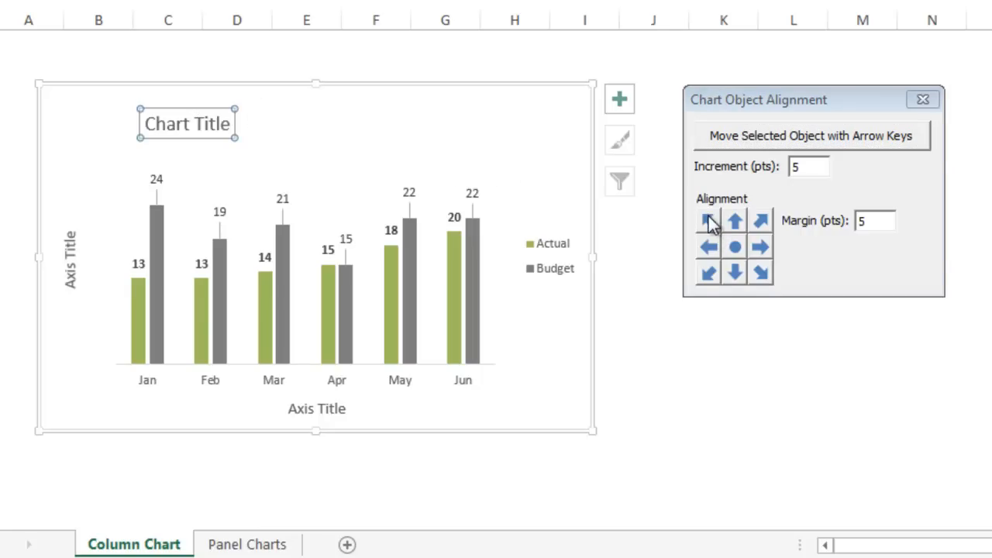
- Snap the chart title top-left; try the axis title bottom-right, then re-centre it at the bottom
left_click(707, 220)
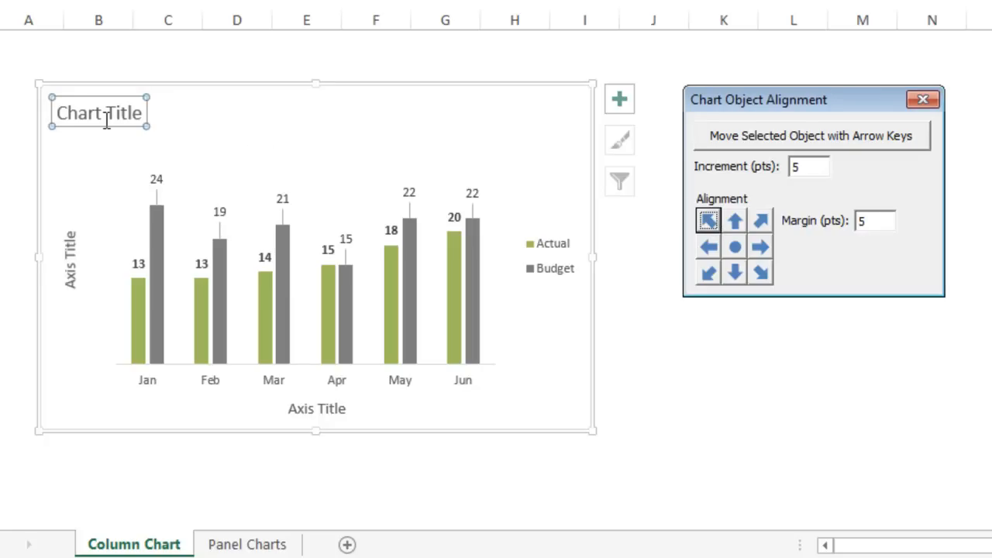
mouse_move(115, 99)
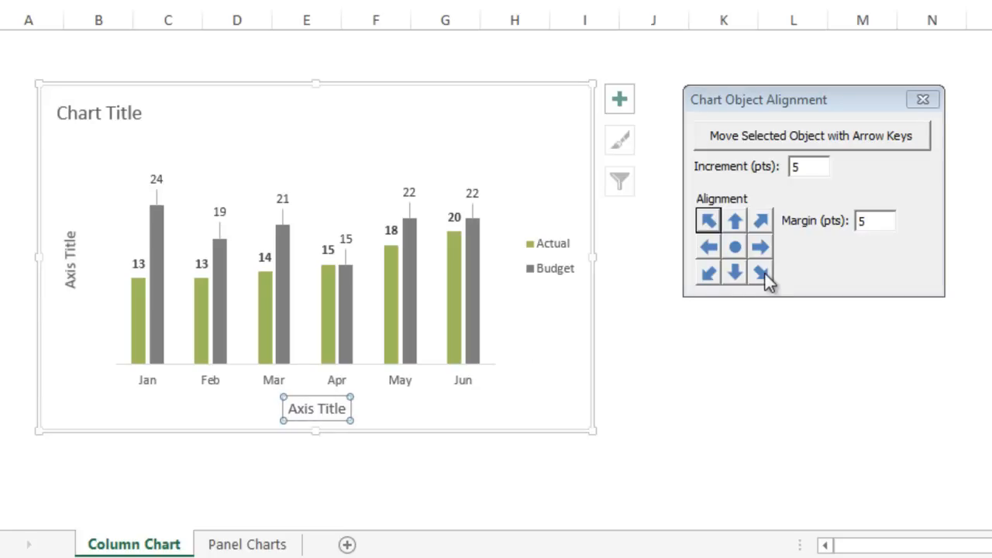
left_click(759, 272)
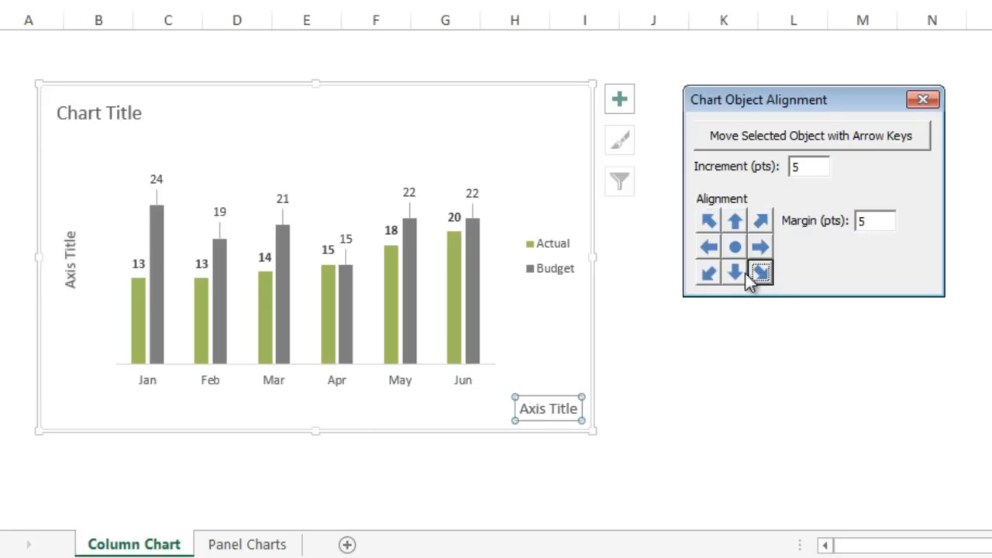
left_click(735, 271)
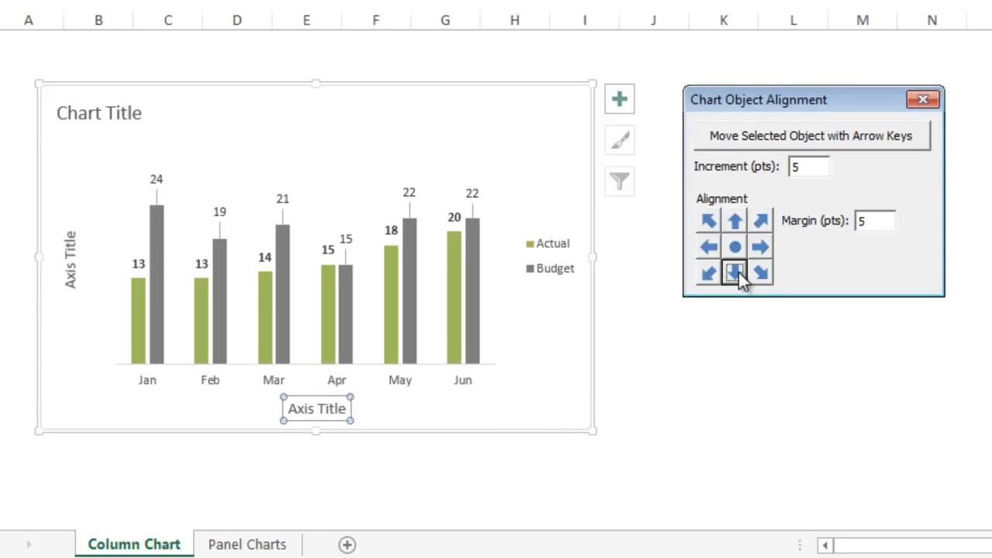
mouse_move(775, 251)
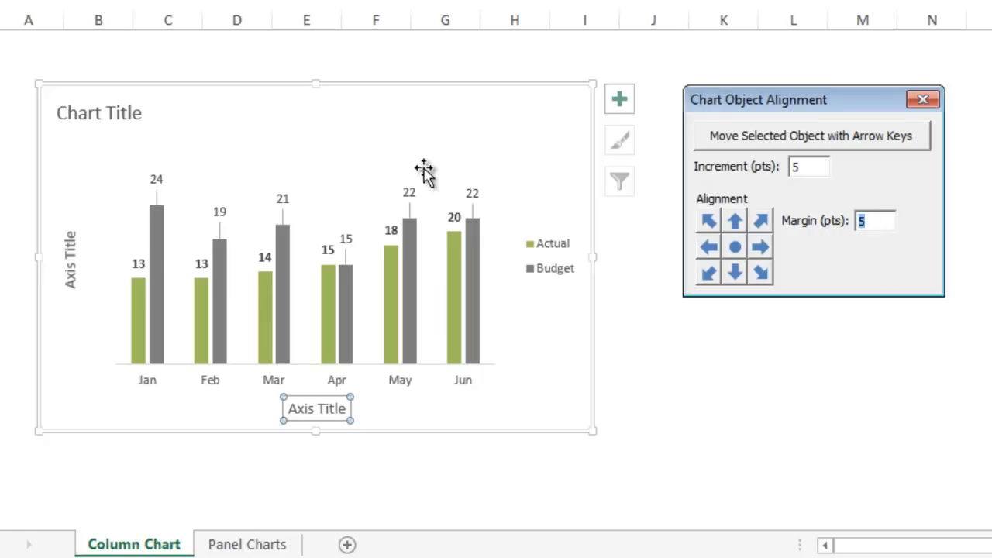
mouse_move(32, 192)
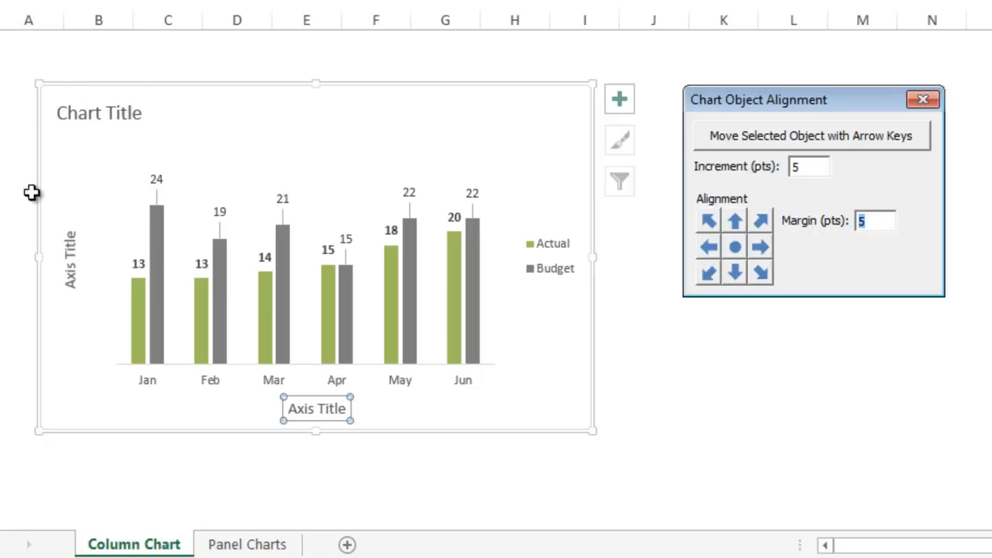
mouse_move(33, 350)
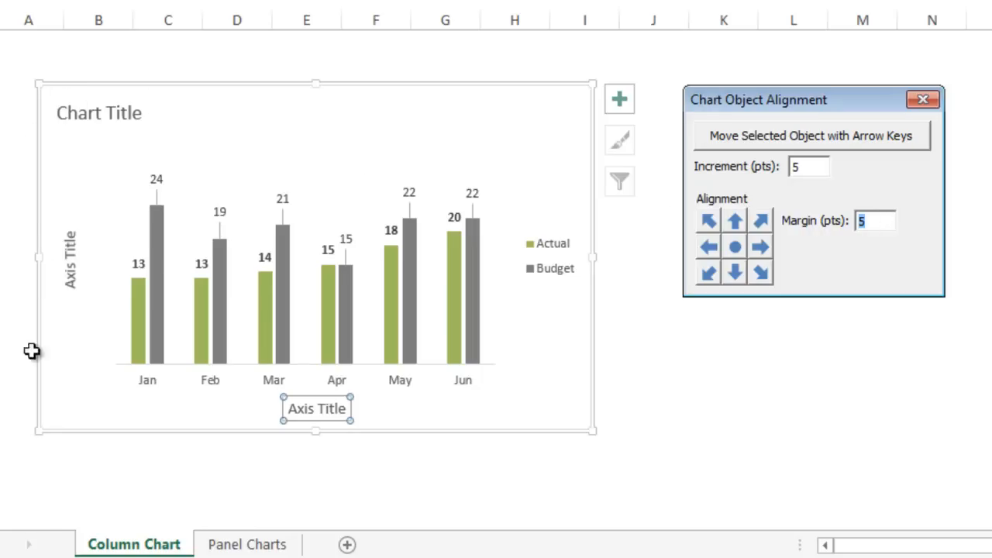
mouse_move(645, 121)
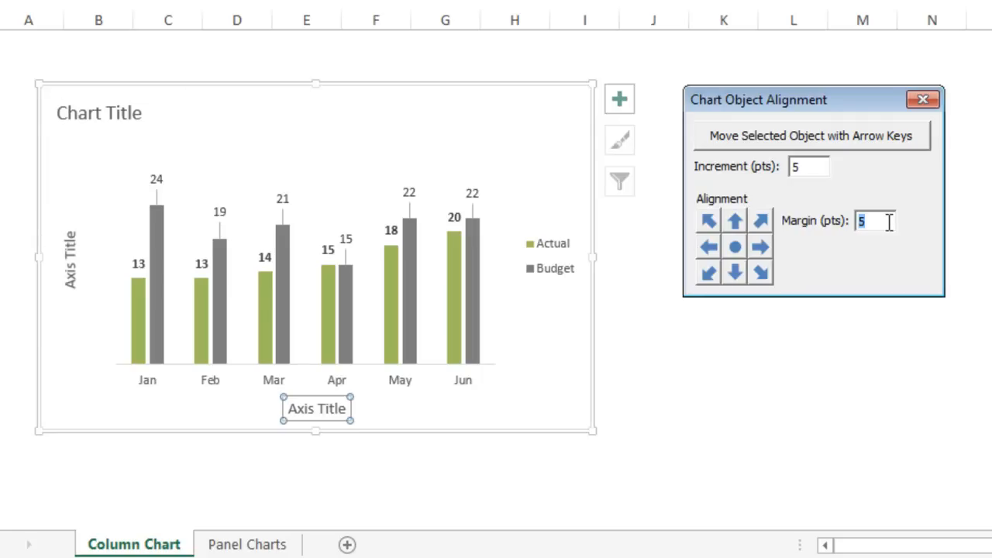
- Set Margin (pts) to 10 and realign the chart title to the top-left corner
type("1")
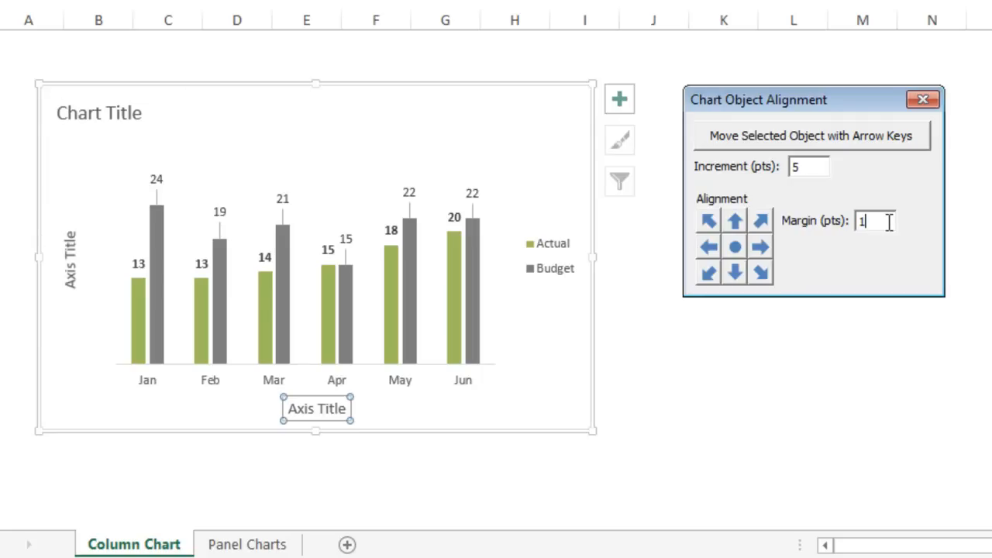
type("0")
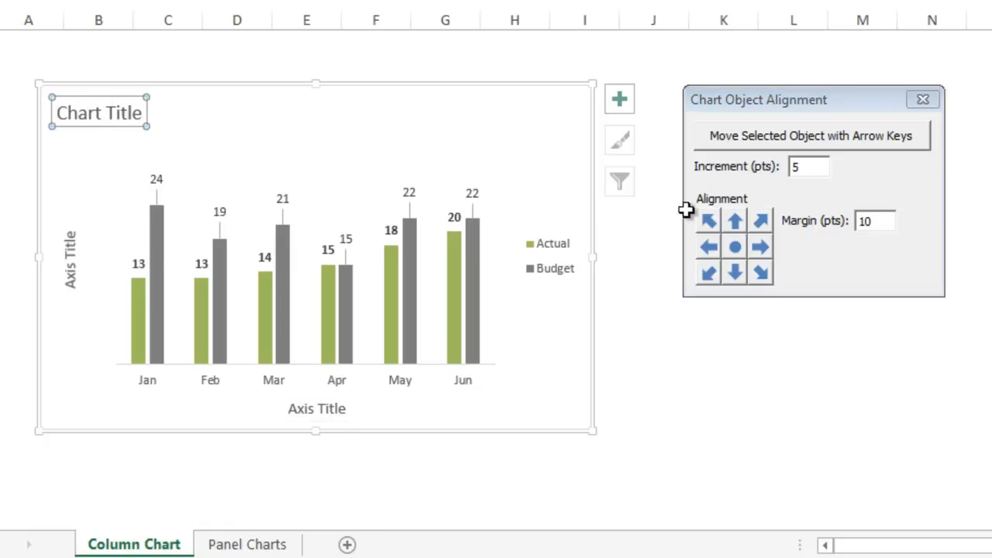
left_click(707, 220)
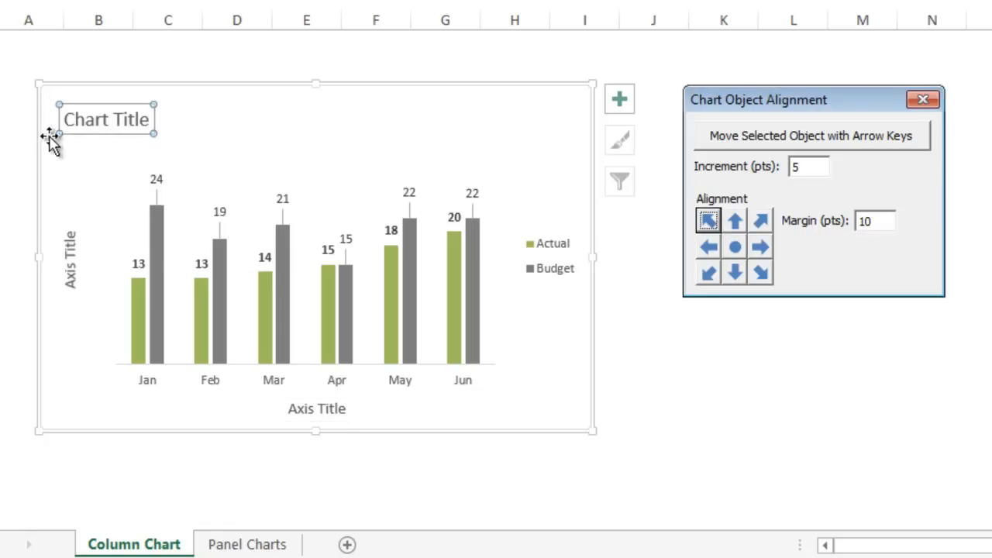
left_click(81, 120)
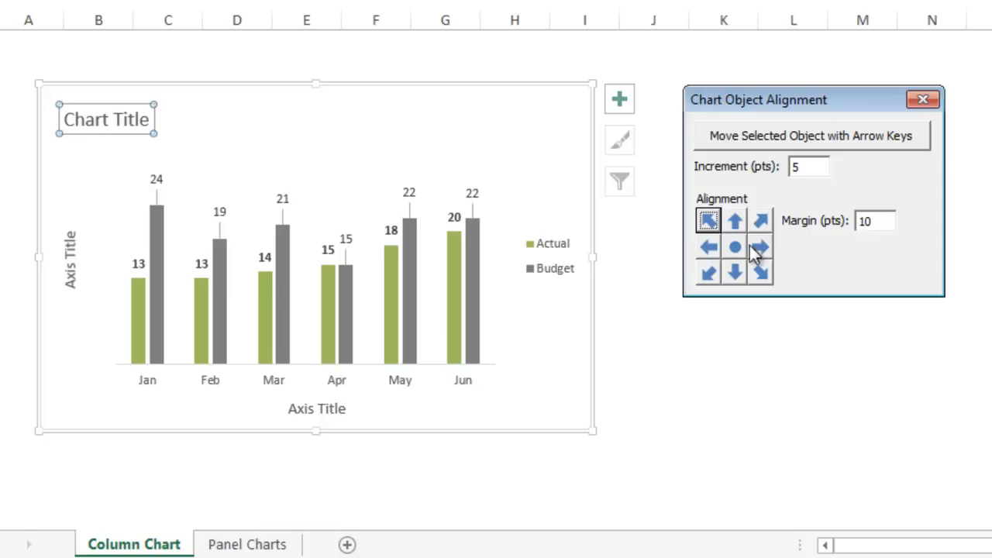
mouse_move(725, 220)
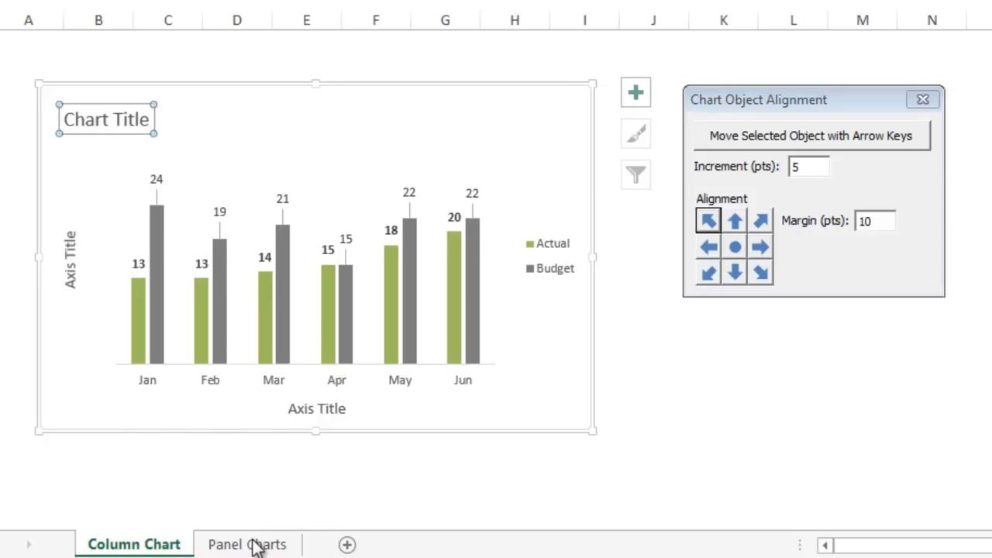
- On Panel Charts, align the South chart title top-left and set the margin to 5 points
left_click(247, 544)
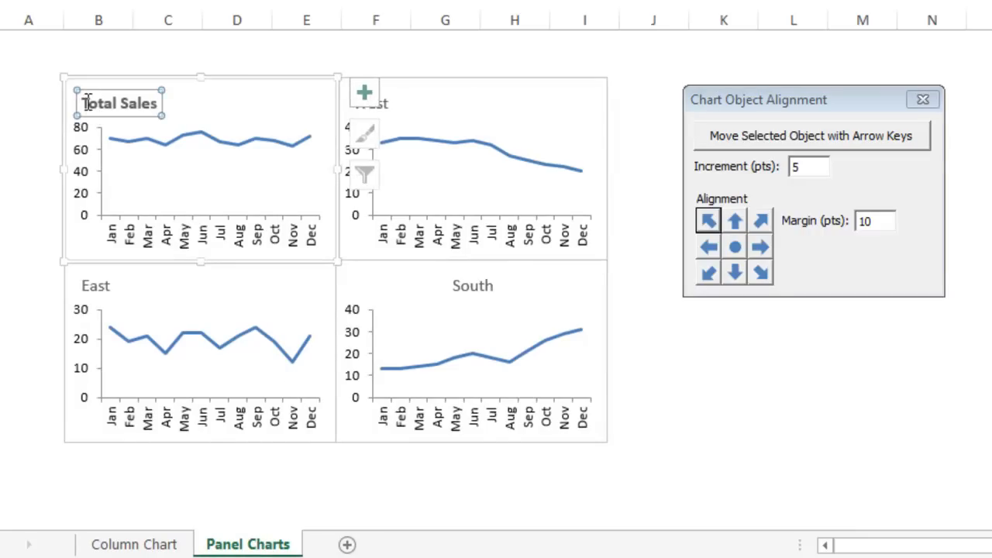
mouse_move(421, 80)
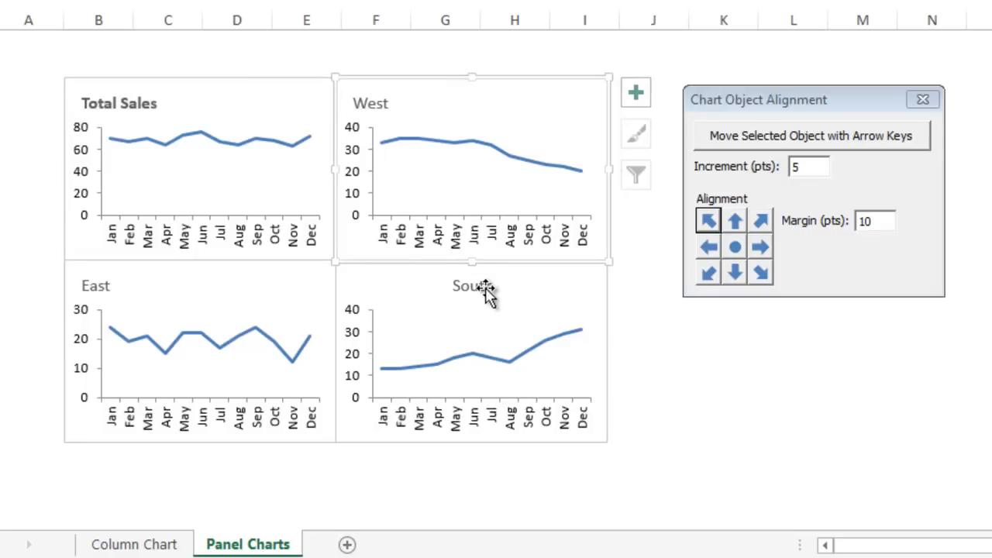
left_click(473, 285)
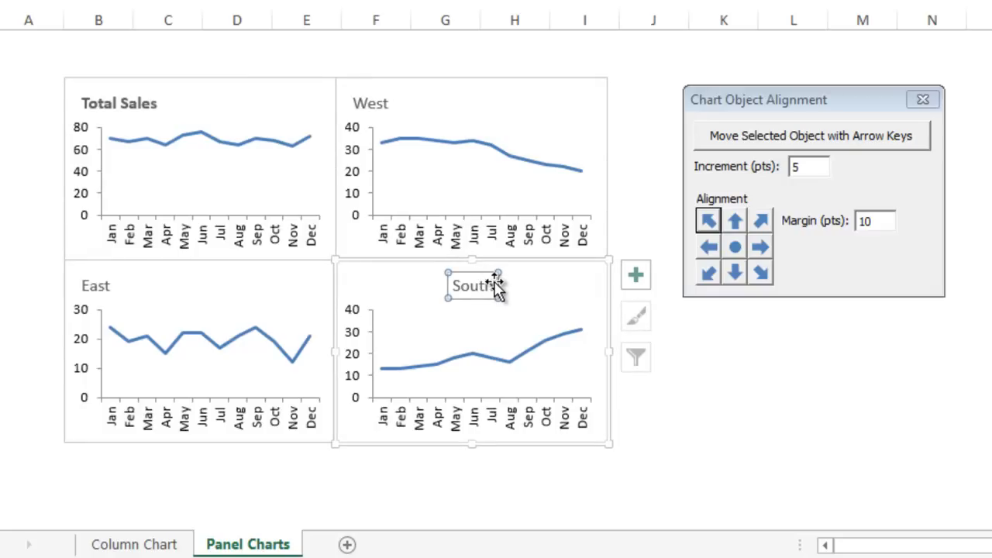
left_click(707, 220)
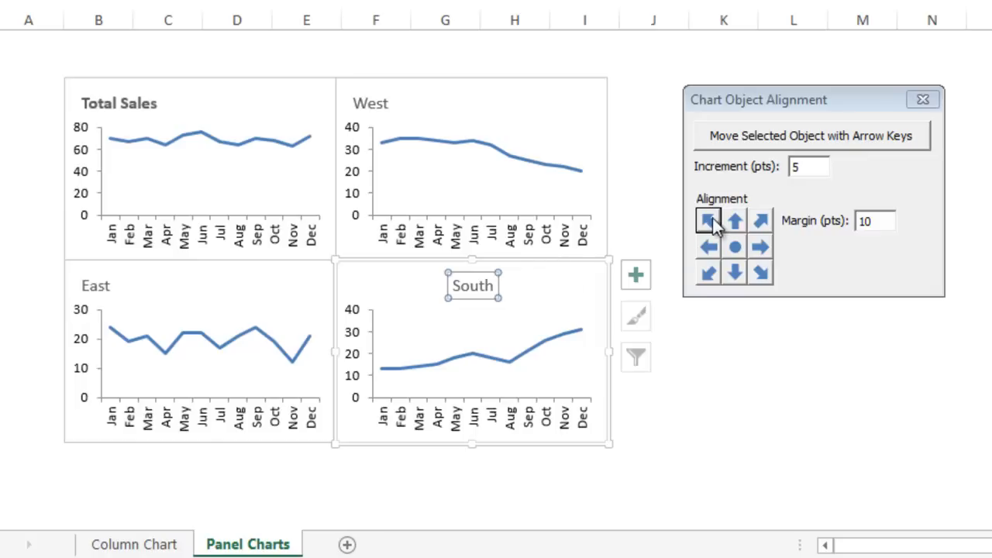
left_click(707, 220)
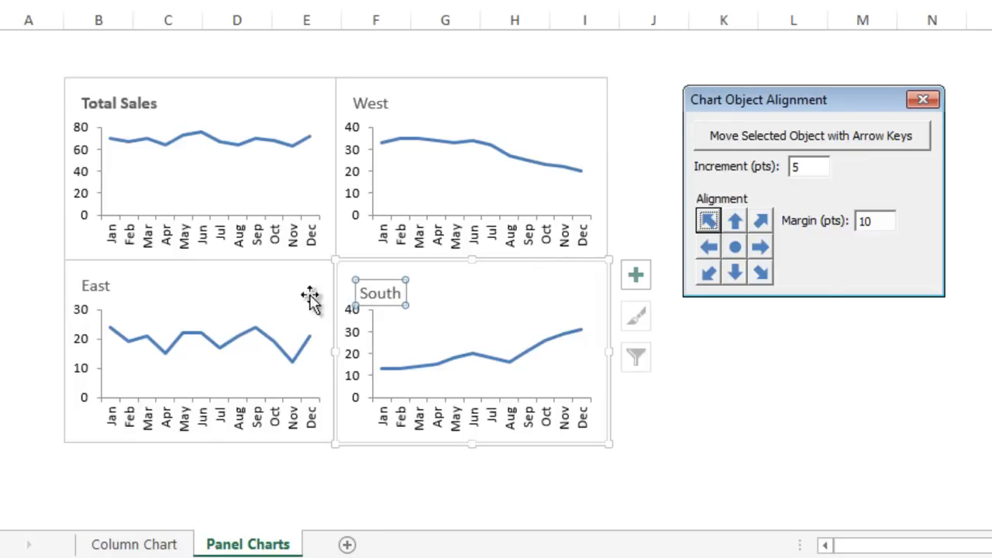
mouse_move(105, 158)
type("5")
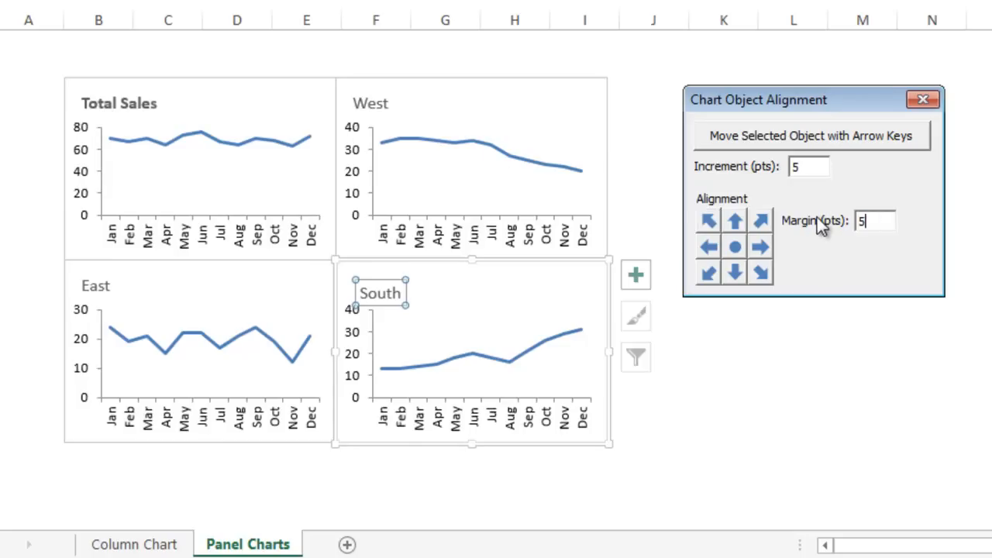
left_click(733, 220)
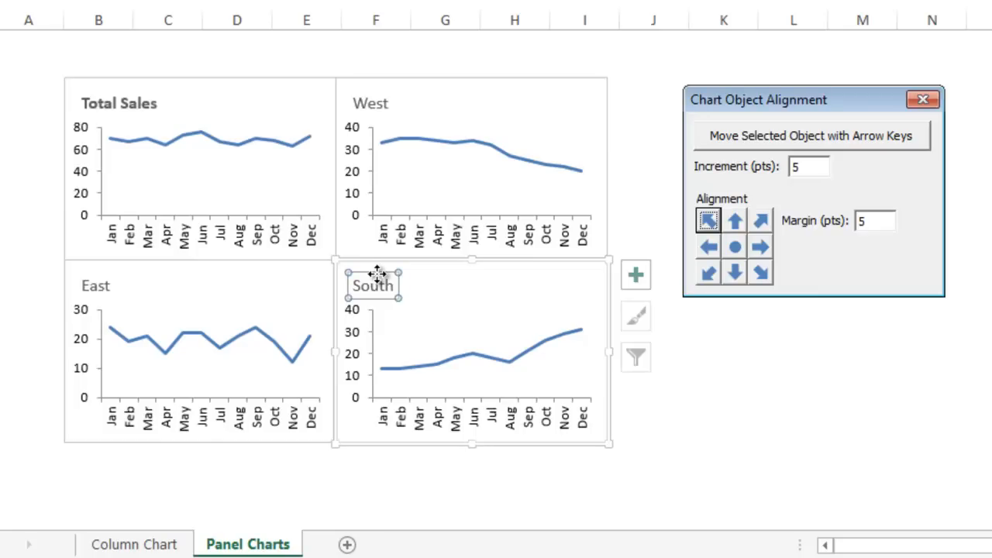
mouse_move(373, 267)
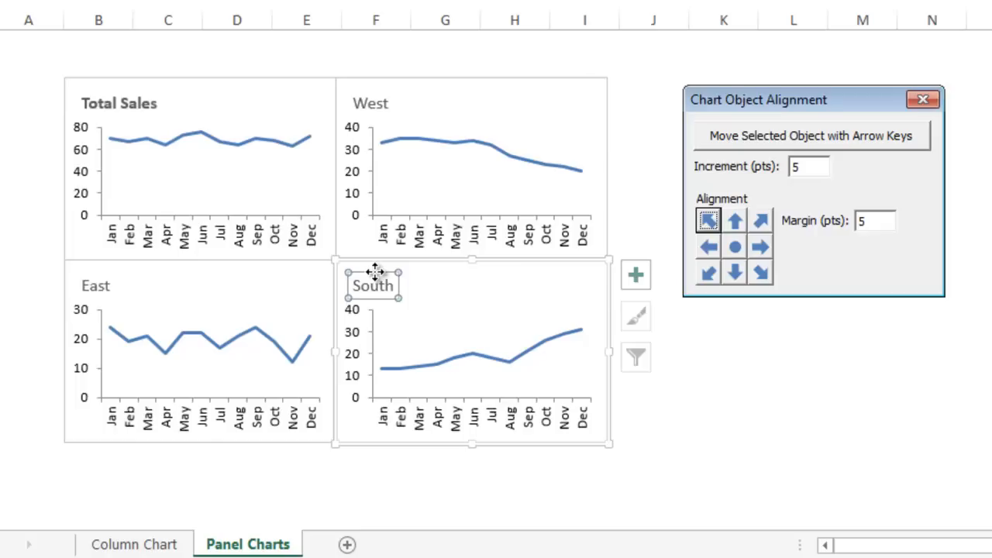
mouse_move(372, 121)
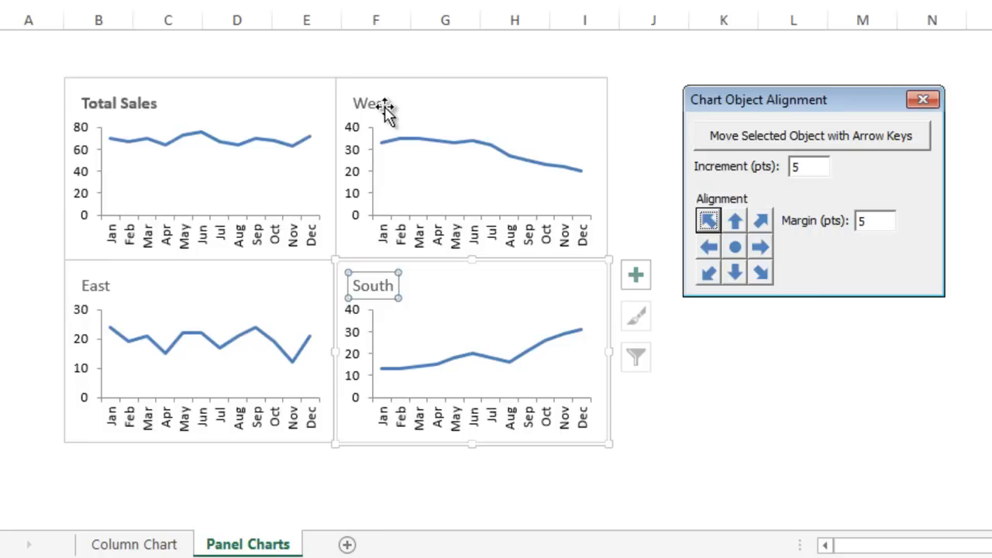
mouse_move(533, 140)
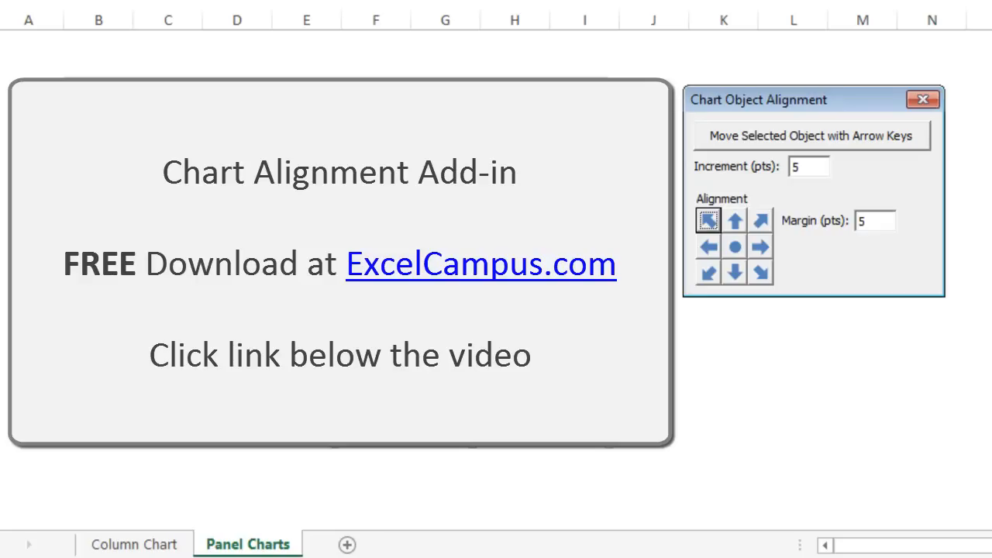
- Open ExcelCampus.com from the slide link and start typing 'jom@' in the Email box
left_click(481, 263)
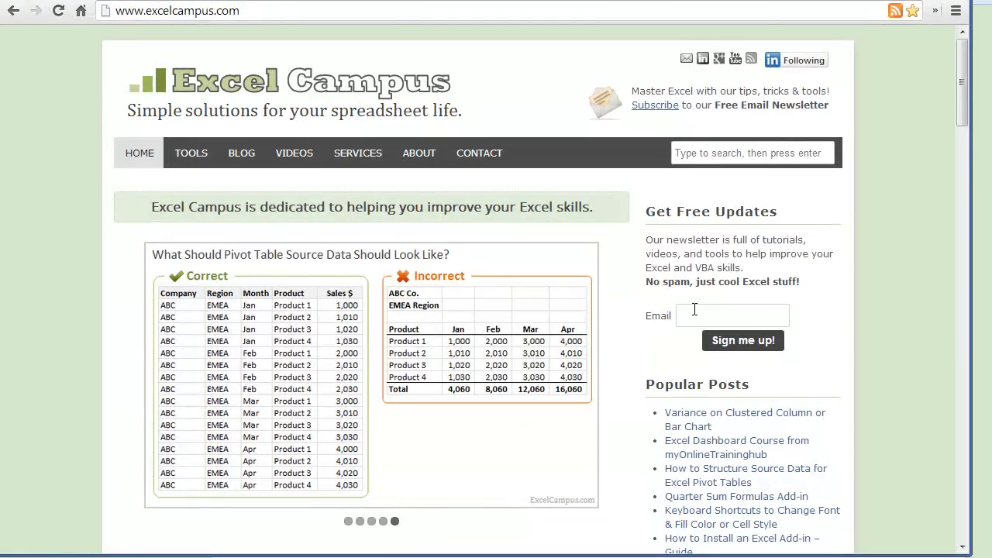
type("jom@")
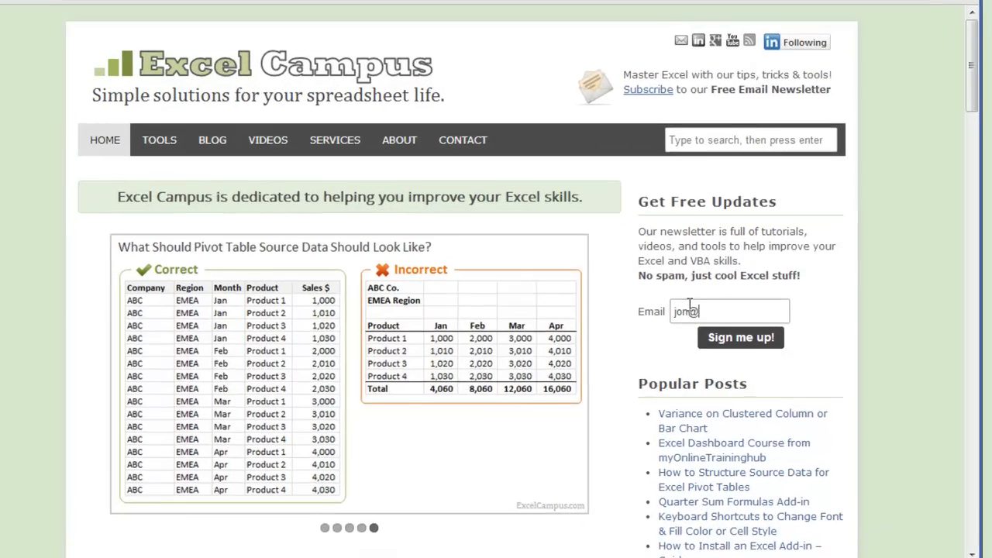